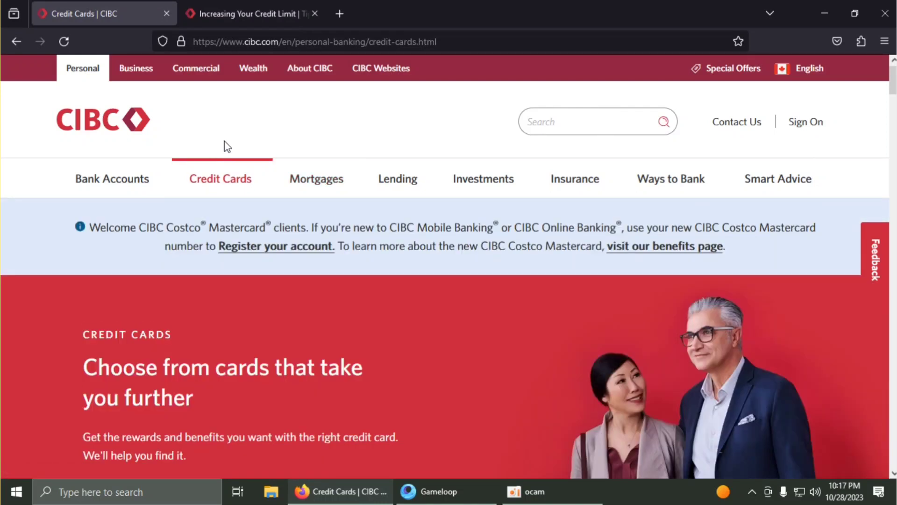
mouse_move(125, 145)
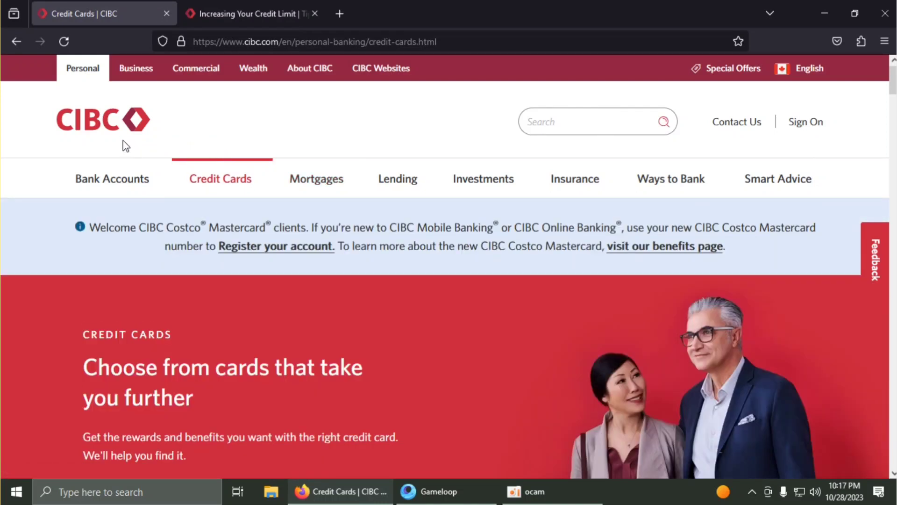
mouse_move(287, 414)
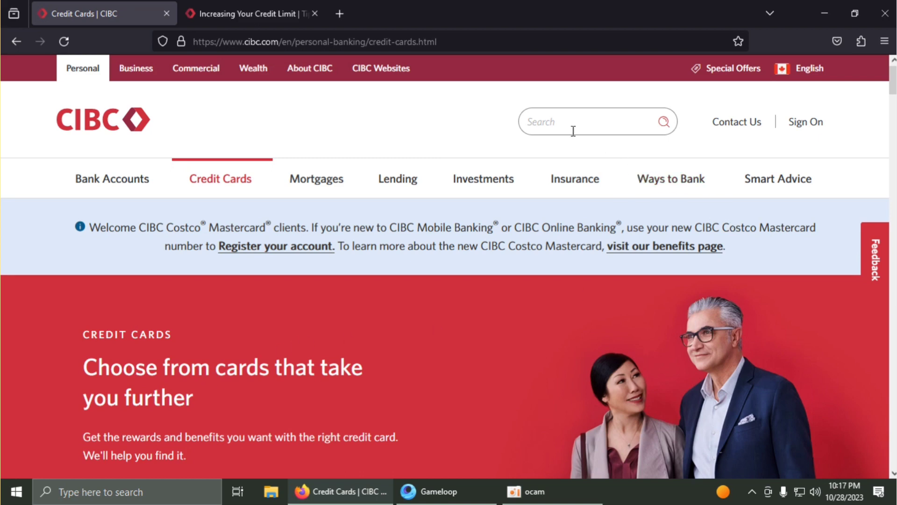
mouse_move(599, 73)
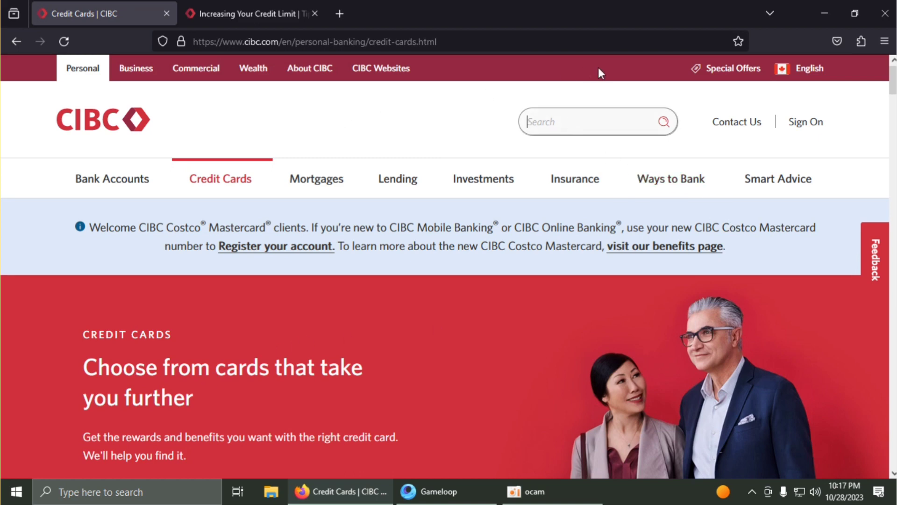
Step: Switch to the 'Increasing Your Credit Limit' article and scroll to 'How do I ask for an increase?'
click(252, 13)
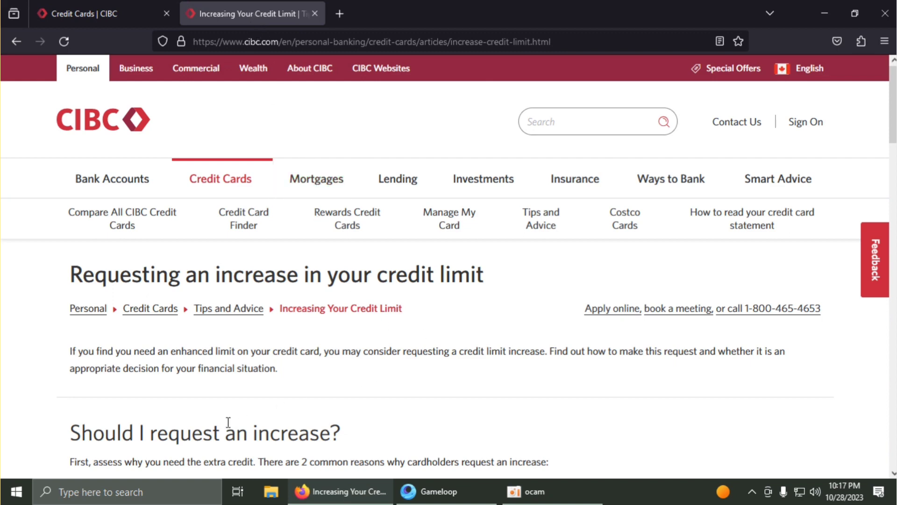
mouse_move(174, 384)
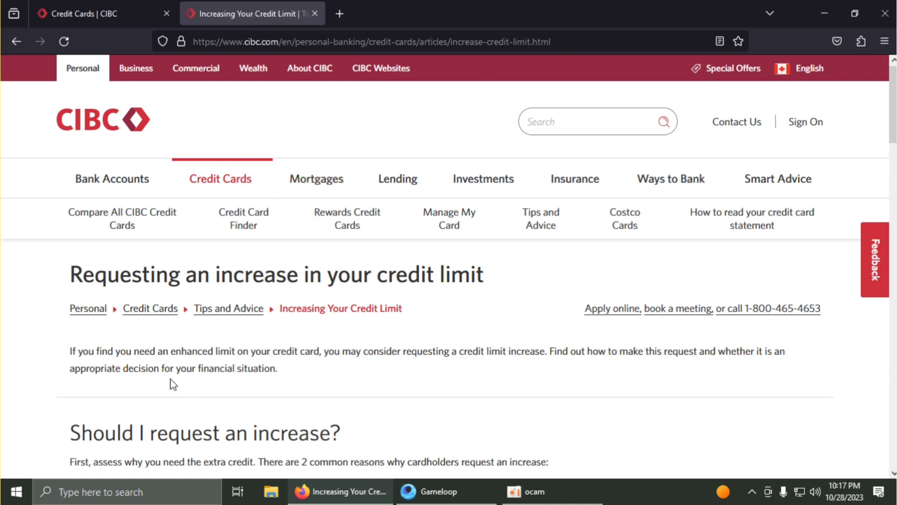
scroll(down, 3)
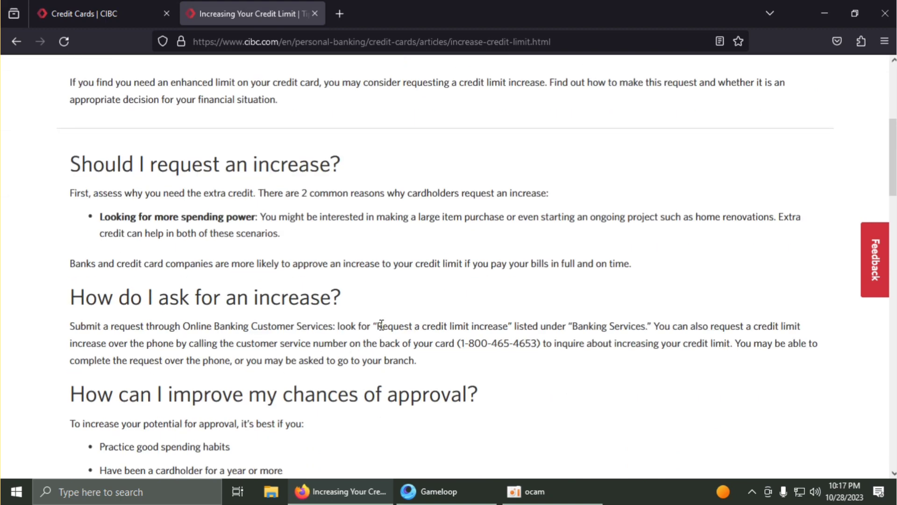
mouse_move(206, 209)
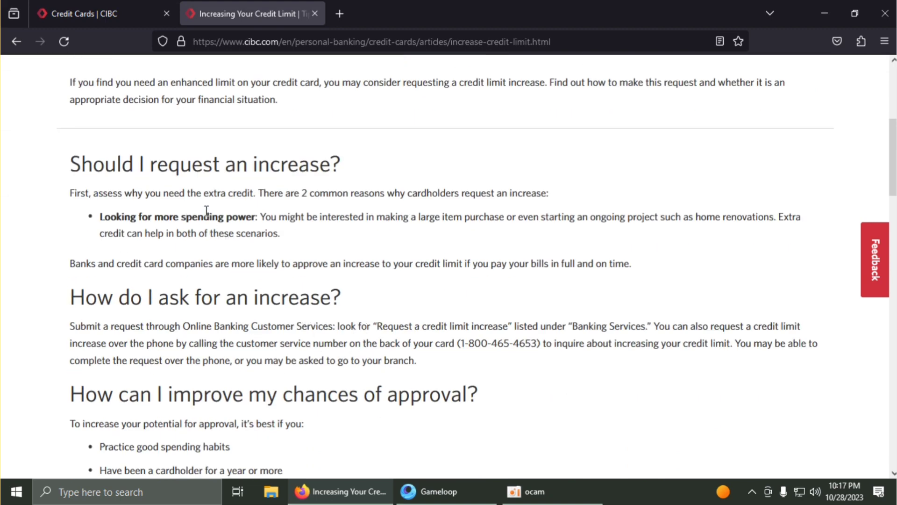
mouse_move(325, 222)
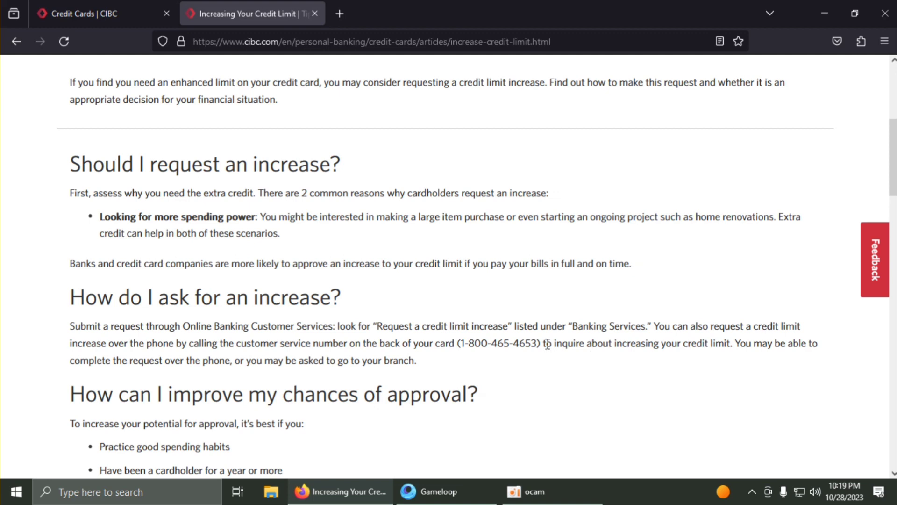
Step: Highlight 'to go to your branch', clear it, then highlight the first two approval tips
drag(546, 343, 727, 343)
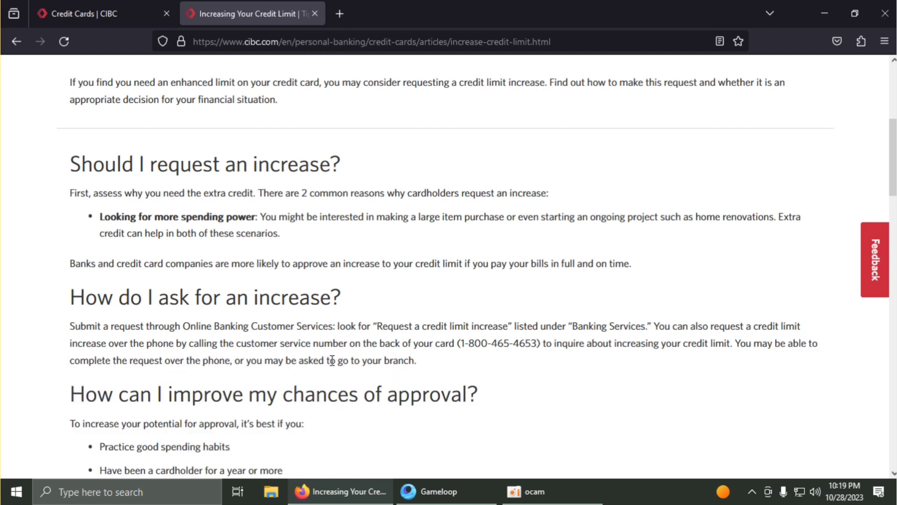
drag(331, 360, 413, 361)
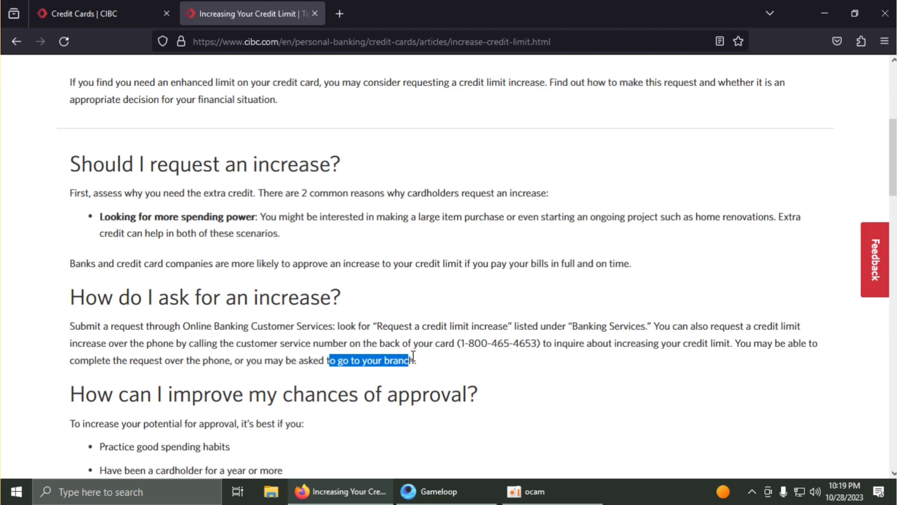
click(257, 423)
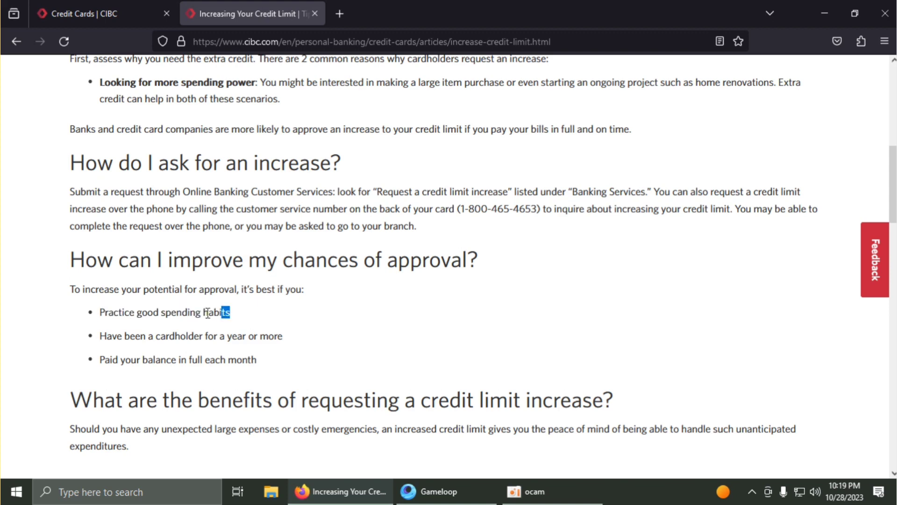
drag(206, 312, 102, 313)
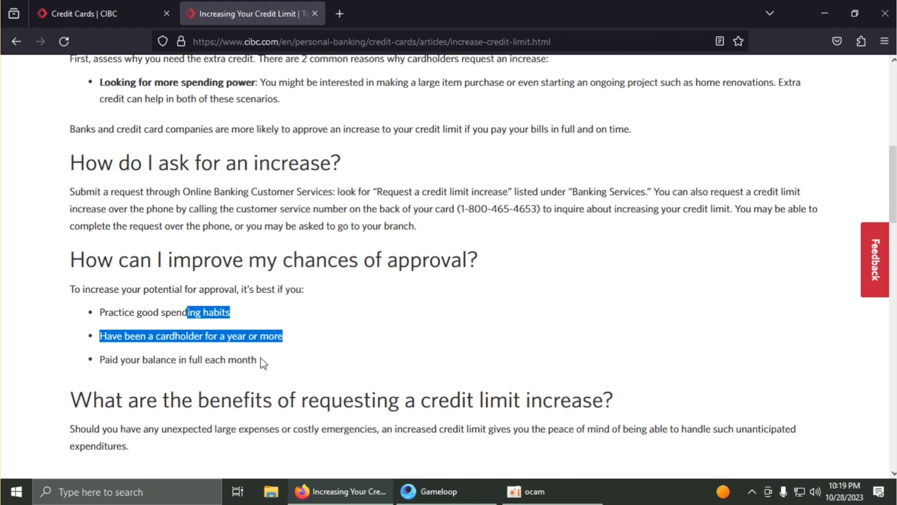
click(104, 336)
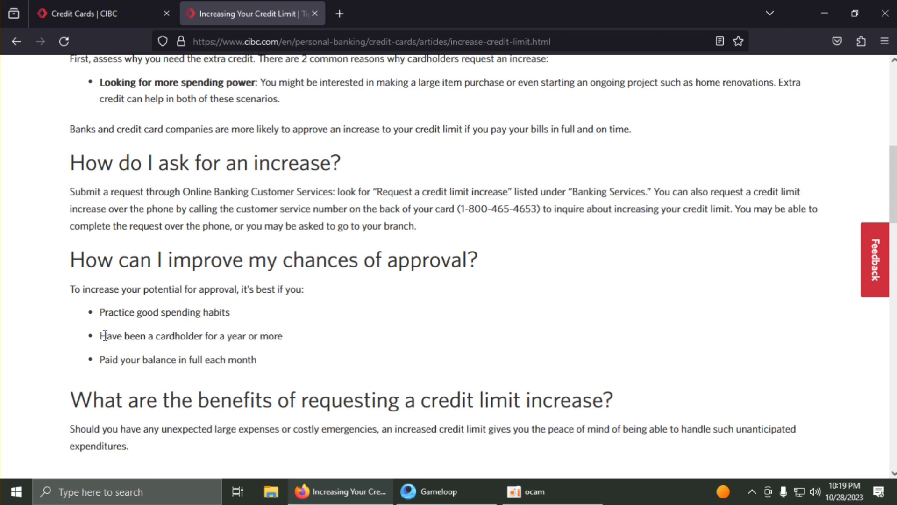
mouse_move(172, 336)
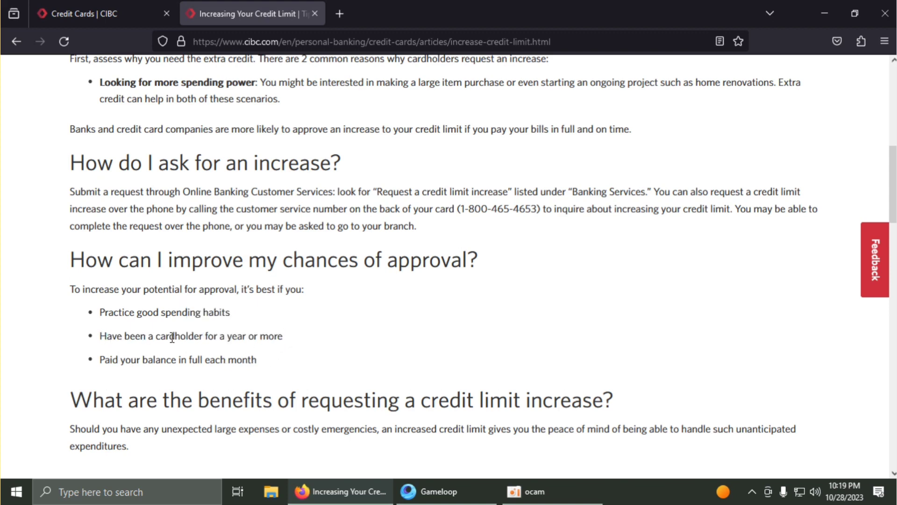
mouse_move(107, 336)
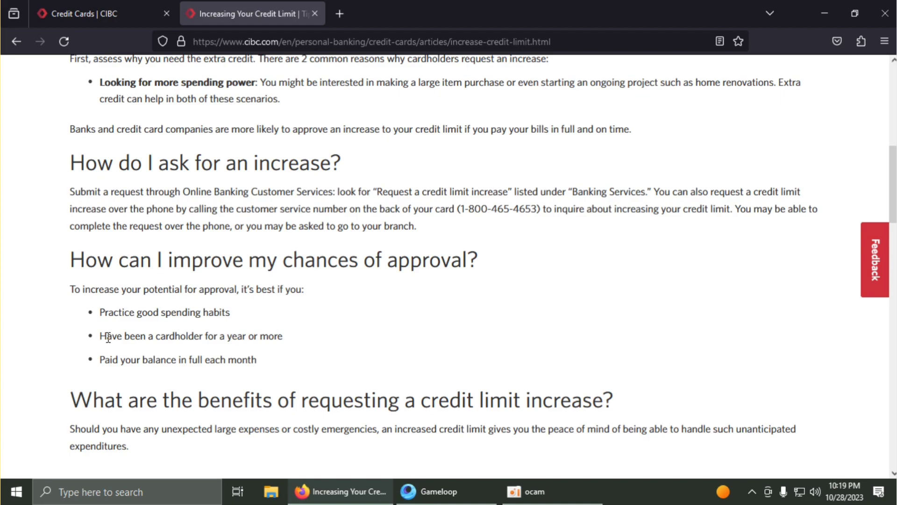